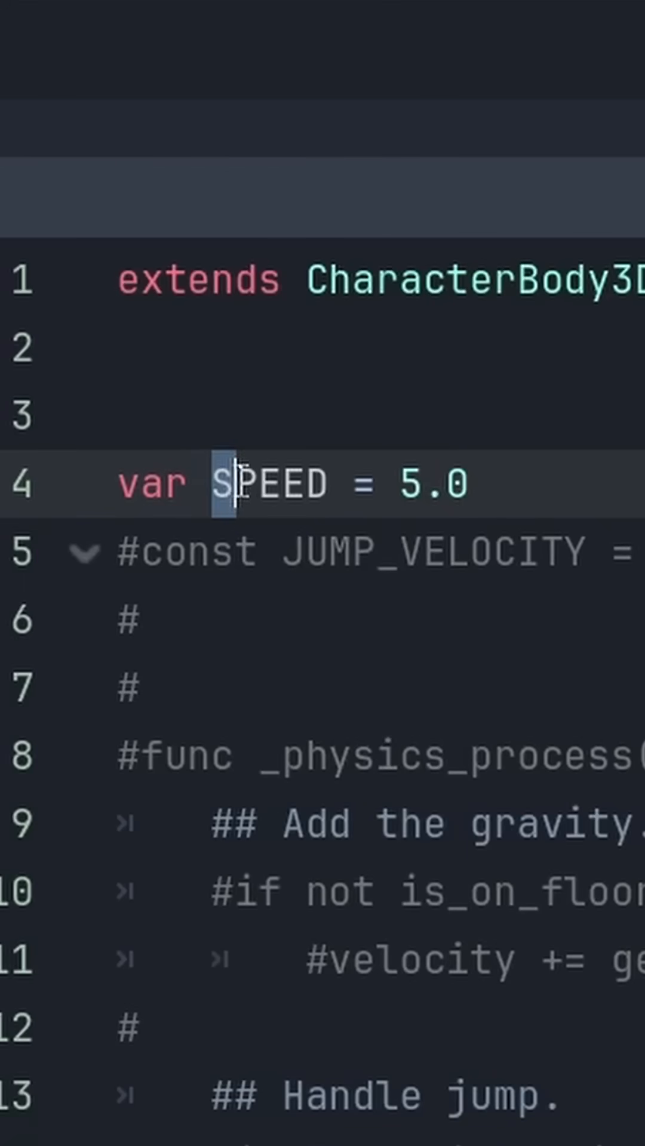
Rename the SPEED variable on line 4 to lowercase speed, keeping value 5.0.
{"action": "type", "text": "speed"}
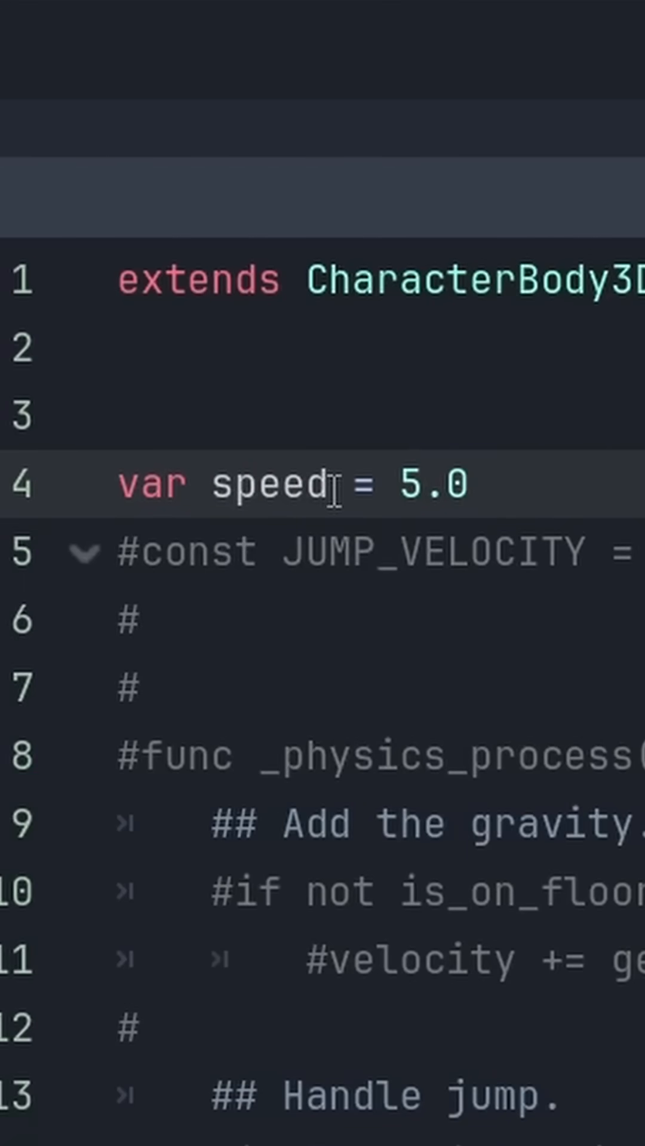
{"action": "mouse_move", "coordinate": [545, 484]}
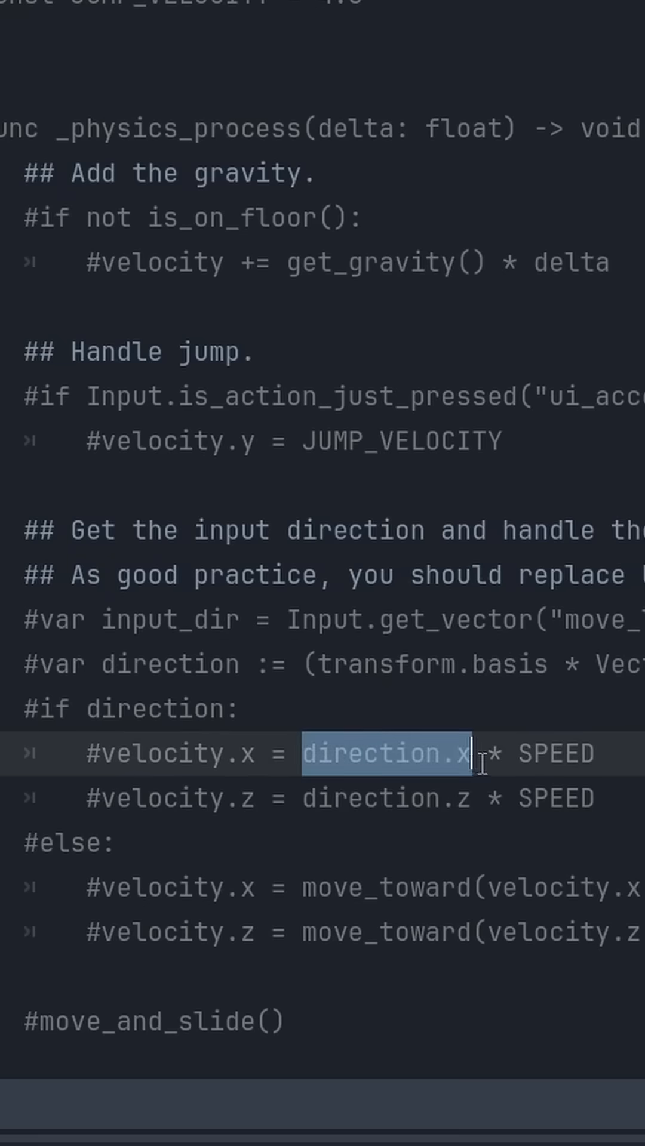
{"action": "left_click", "coordinate": [530, 754]}
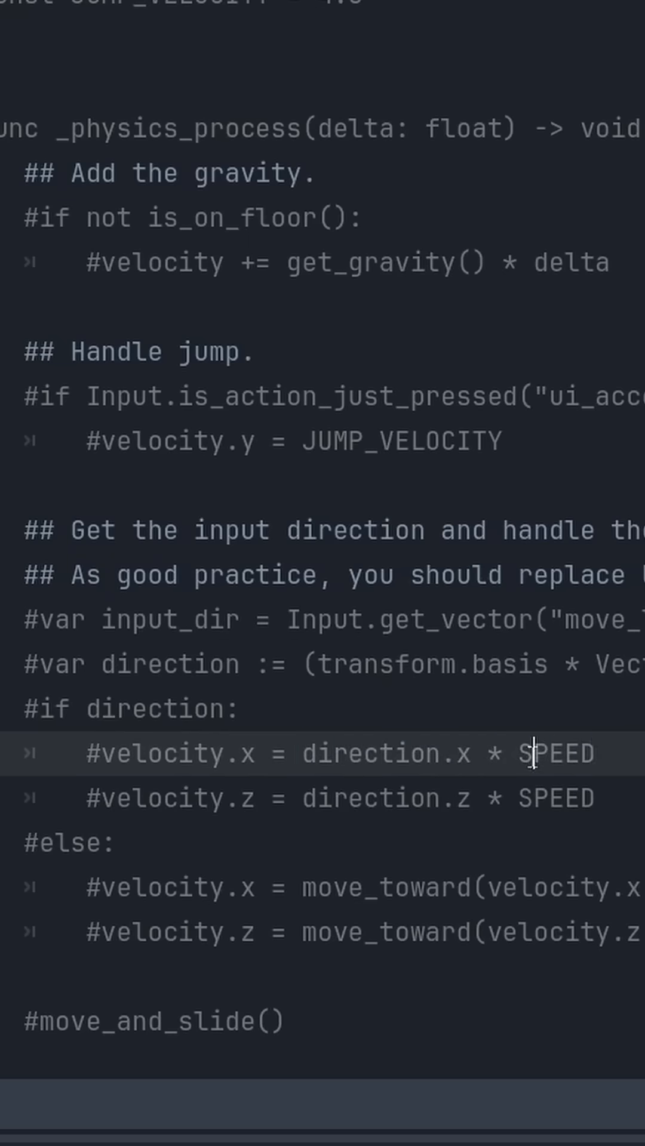
{"action": "double_click", "coordinate": [551, 753]}
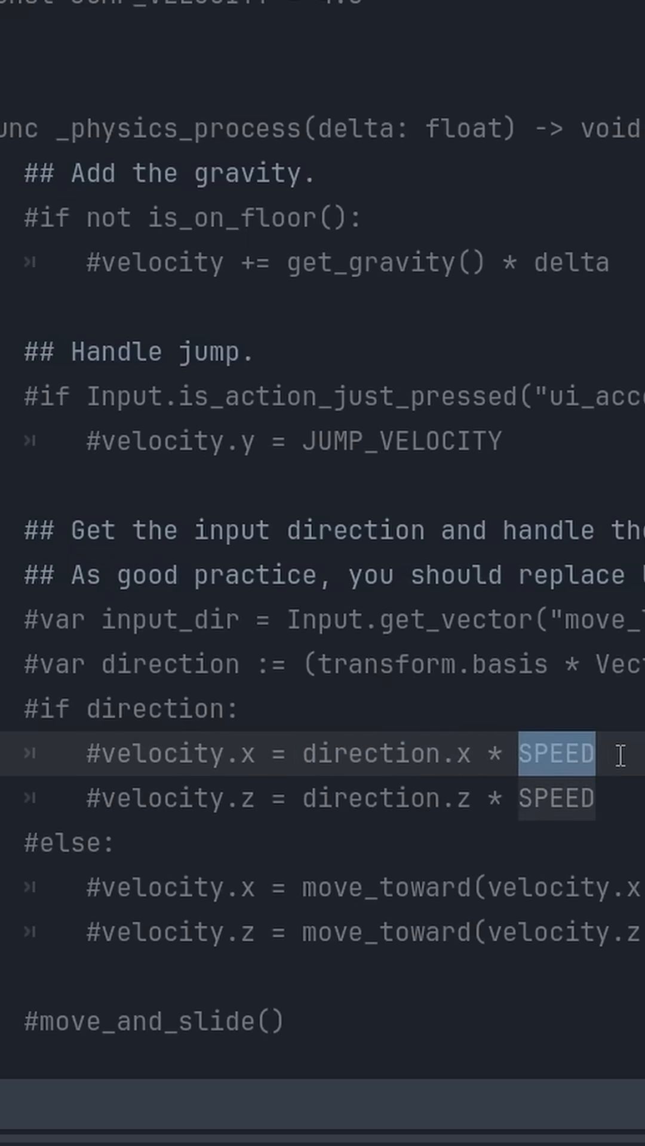